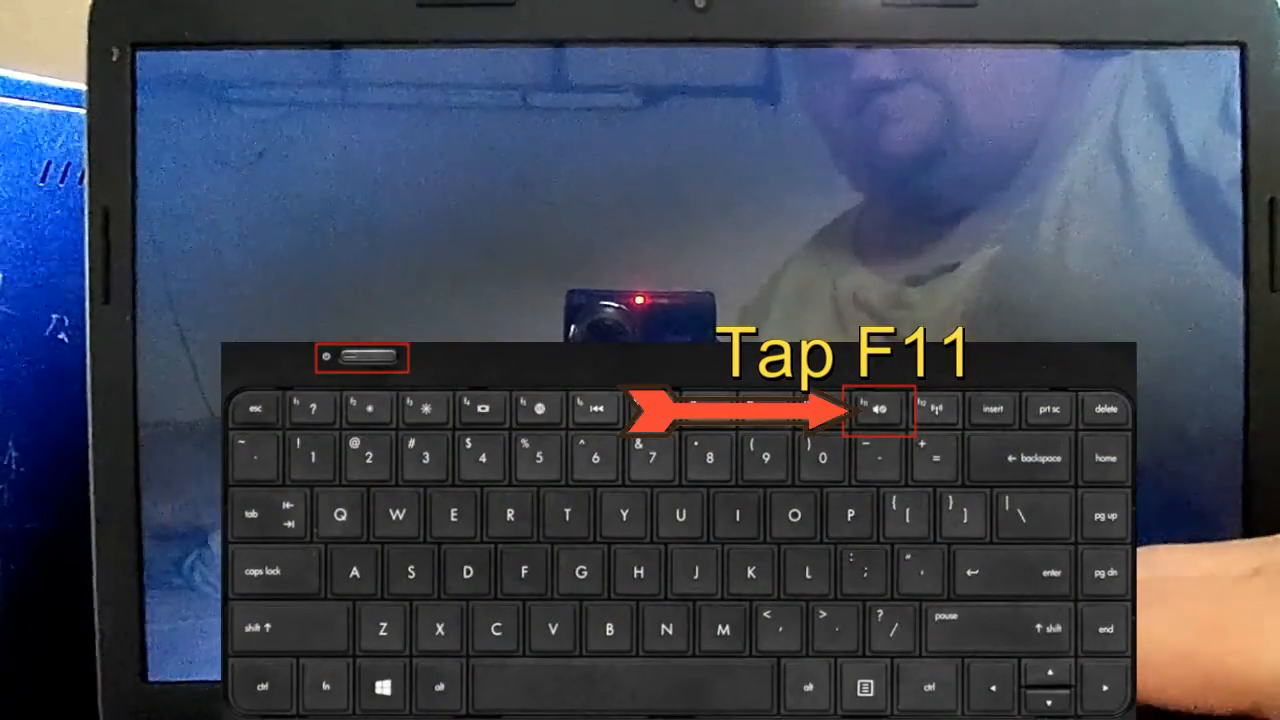
Step: Boot the HP laptop into the recovery environment using F11 at power-on
{"action": "key", "text": "f11"}
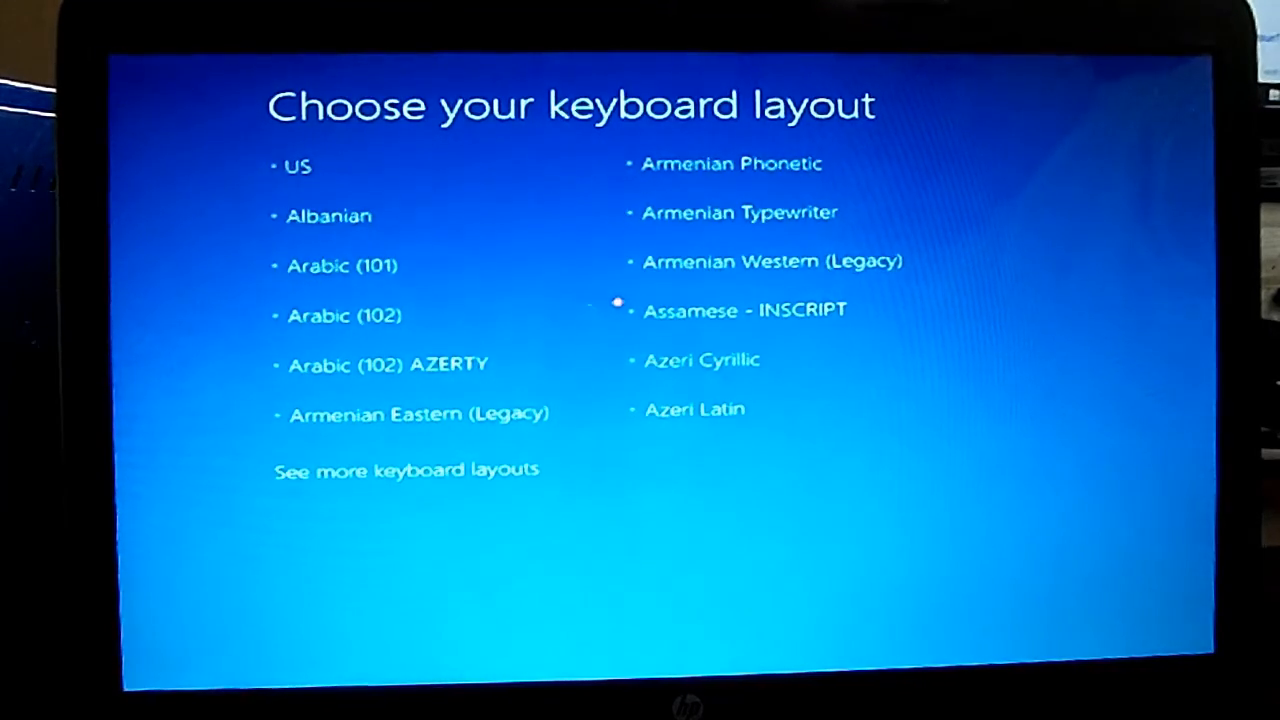
Step: Choose a keyboard layout, go through Troubleshoot to Recovery Manager, targeting Windows 8
{"action": "left_click", "coordinate": [296, 166]}
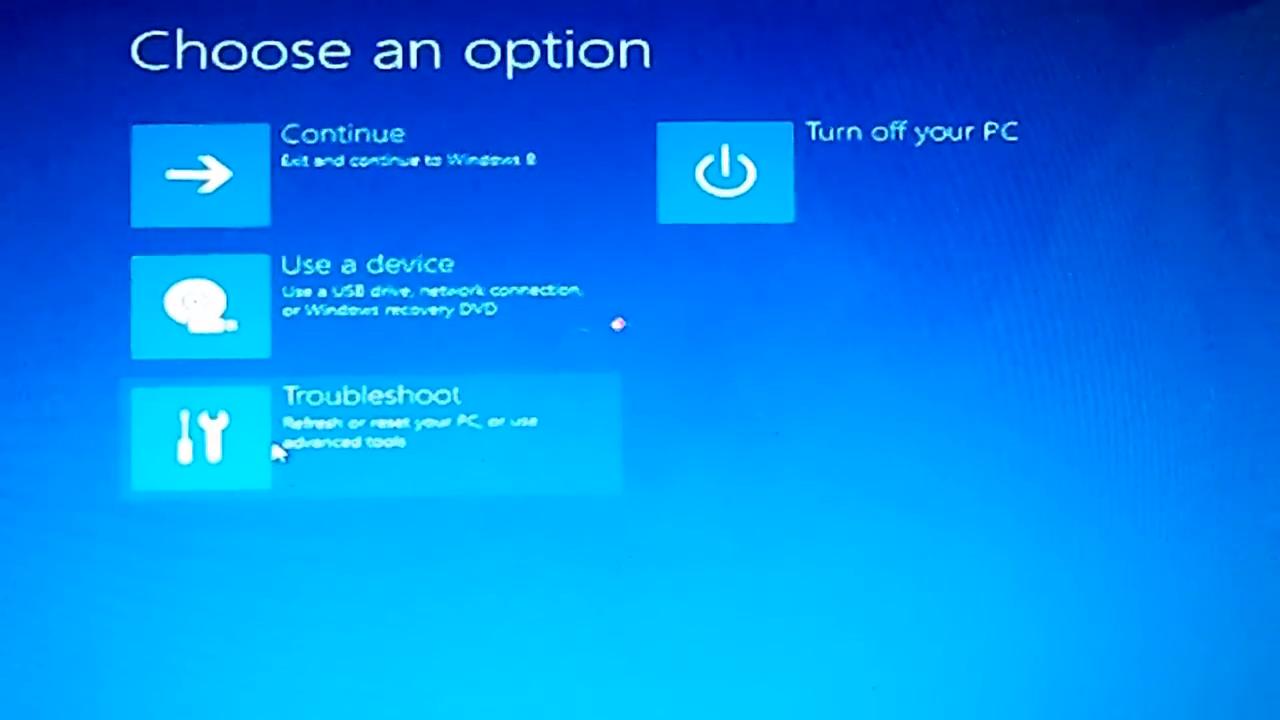
{"action": "left_click", "coordinate": [200, 432]}
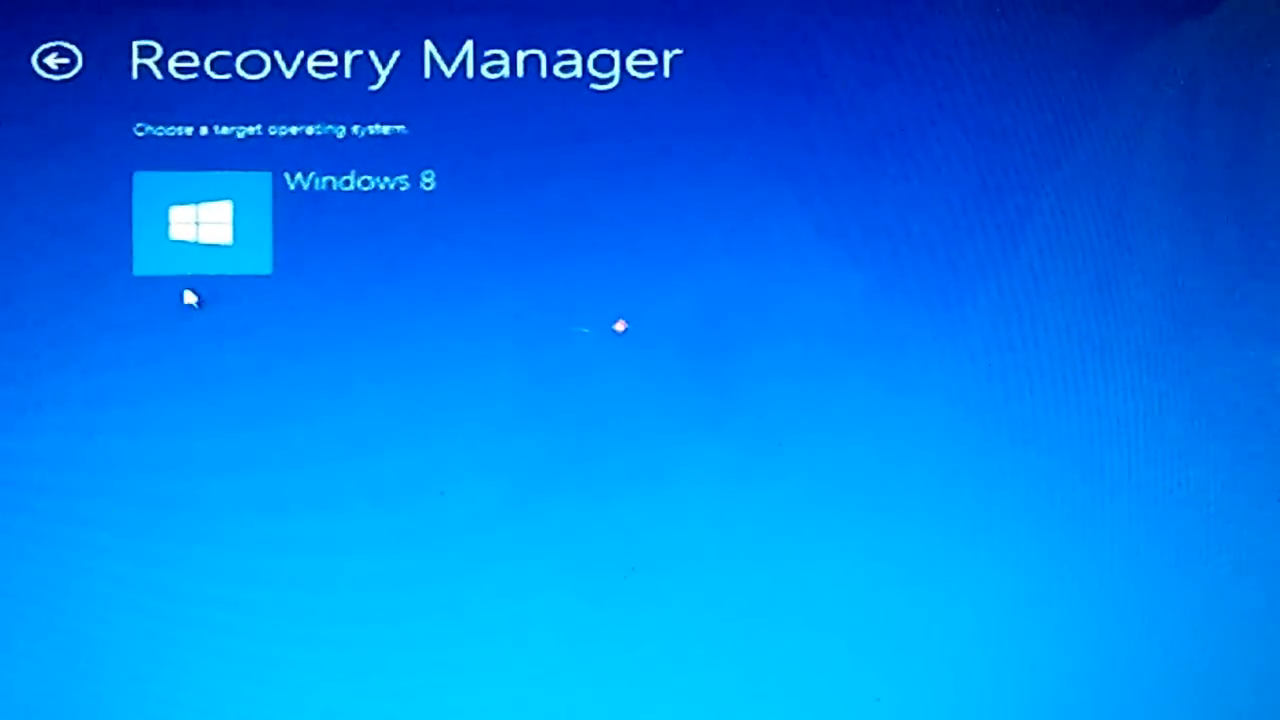
{"action": "left_click", "coordinate": [200, 224]}
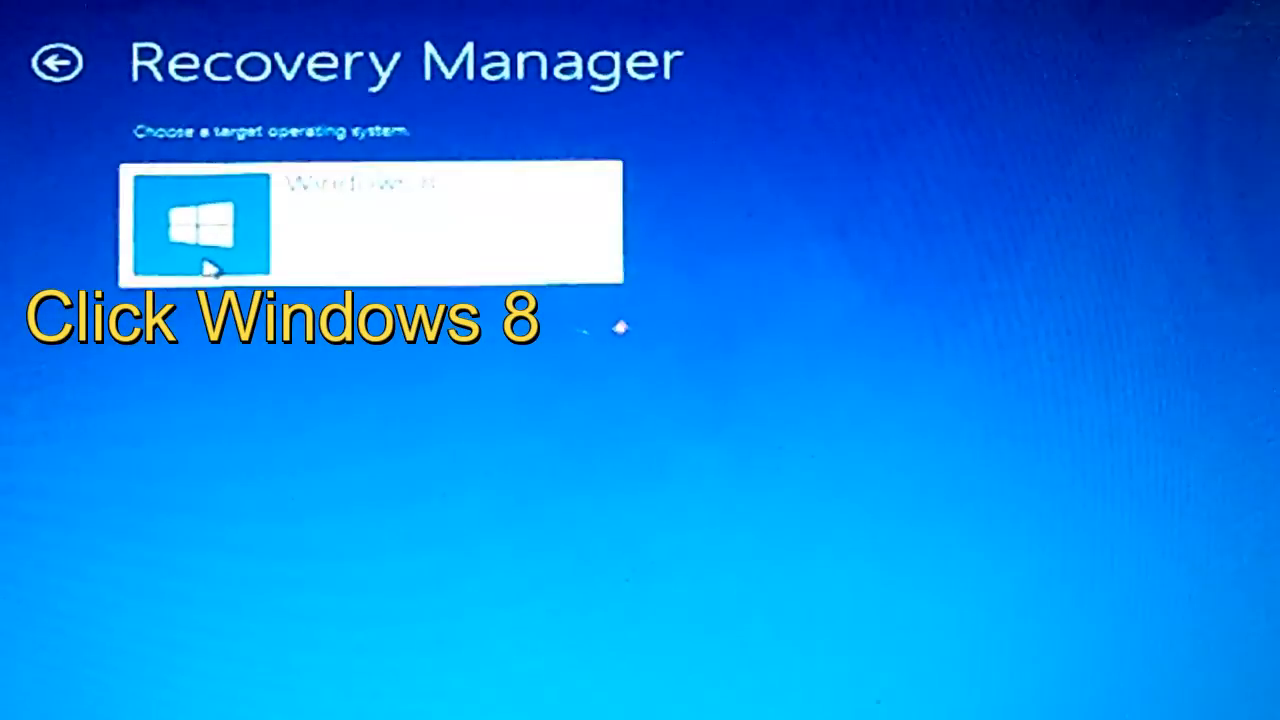
{"action": "left_click", "coordinate": [196, 224]}
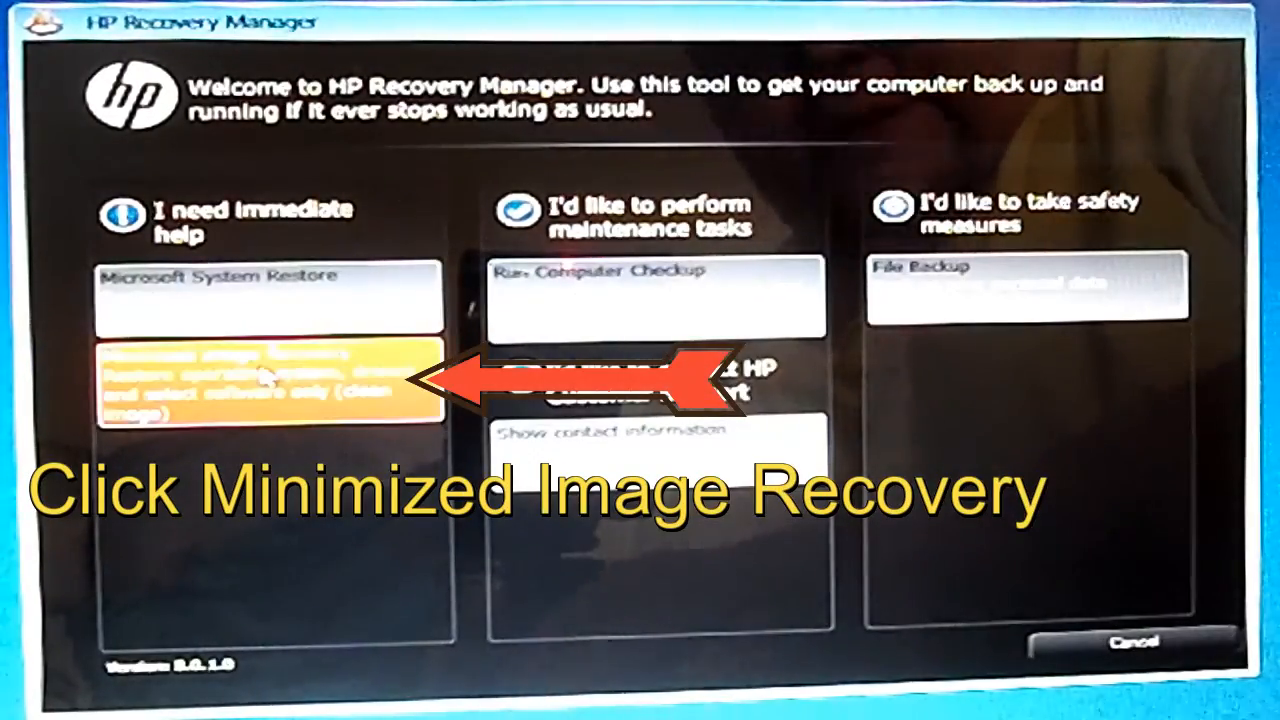
Step: Choose Minimized Image Recovery with the 'Recover without backing up your files' option
{"action": "left_click", "coordinate": [270, 384]}
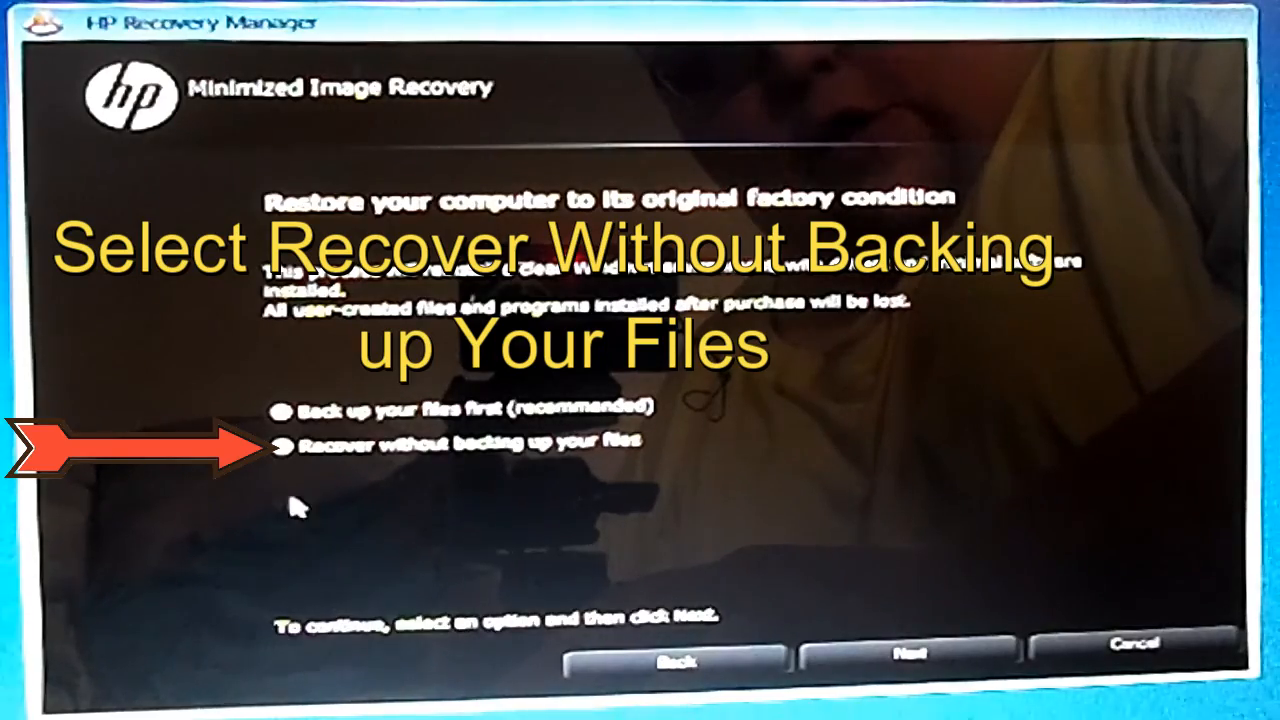
{"action": "left_click", "coordinate": [284, 440]}
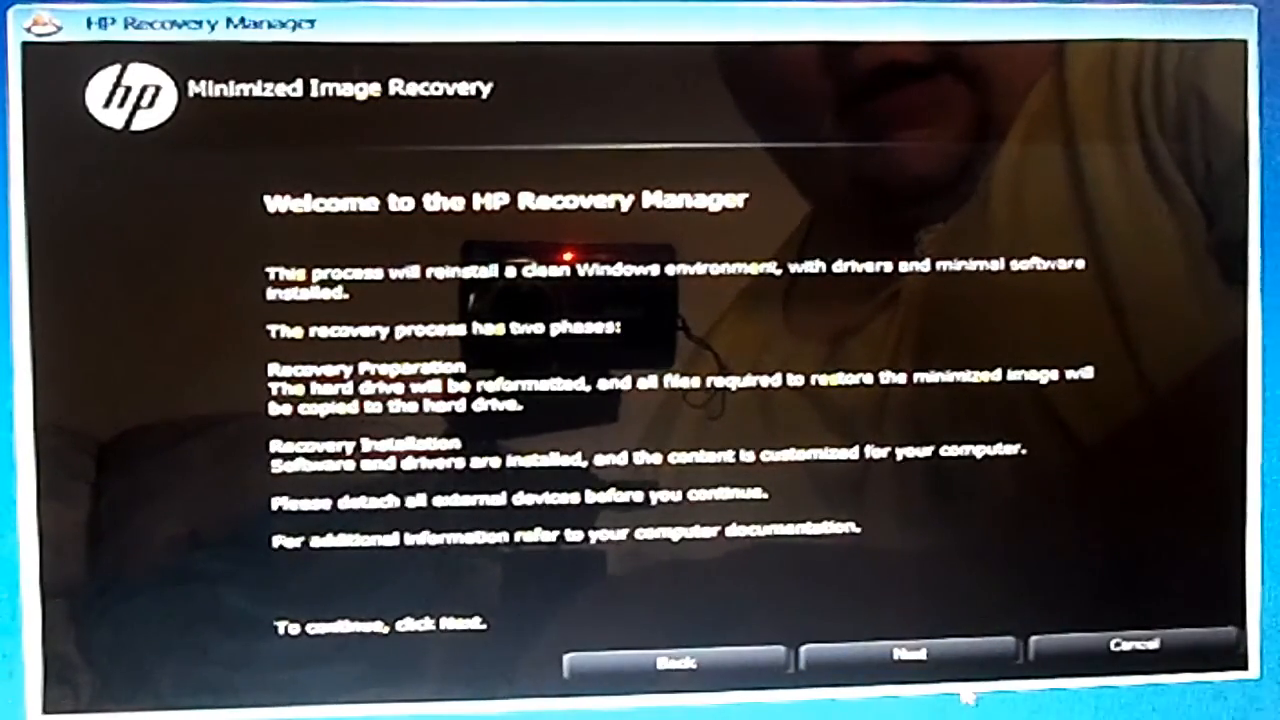
Step: Proceed past the welcome page and restart via Continue once preparation finishes
{"action": "left_click", "coordinate": [908, 660]}
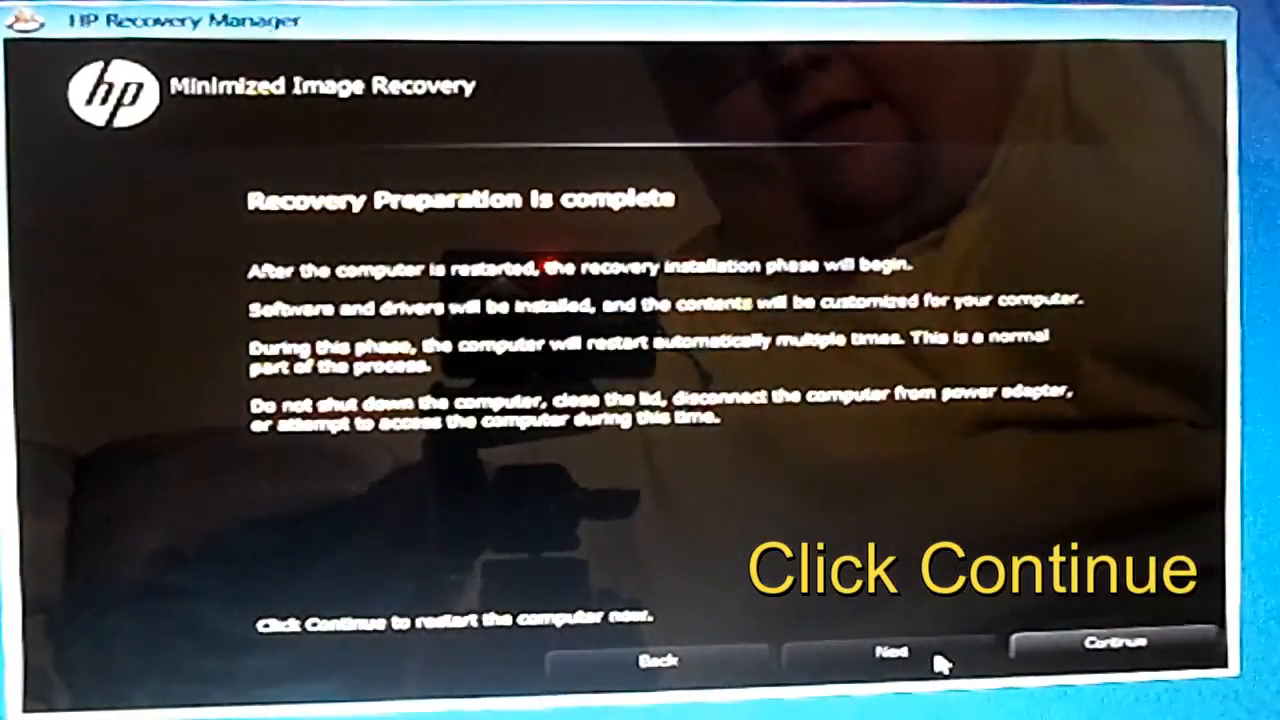
{"action": "mouse_move", "coordinate": [656, 496]}
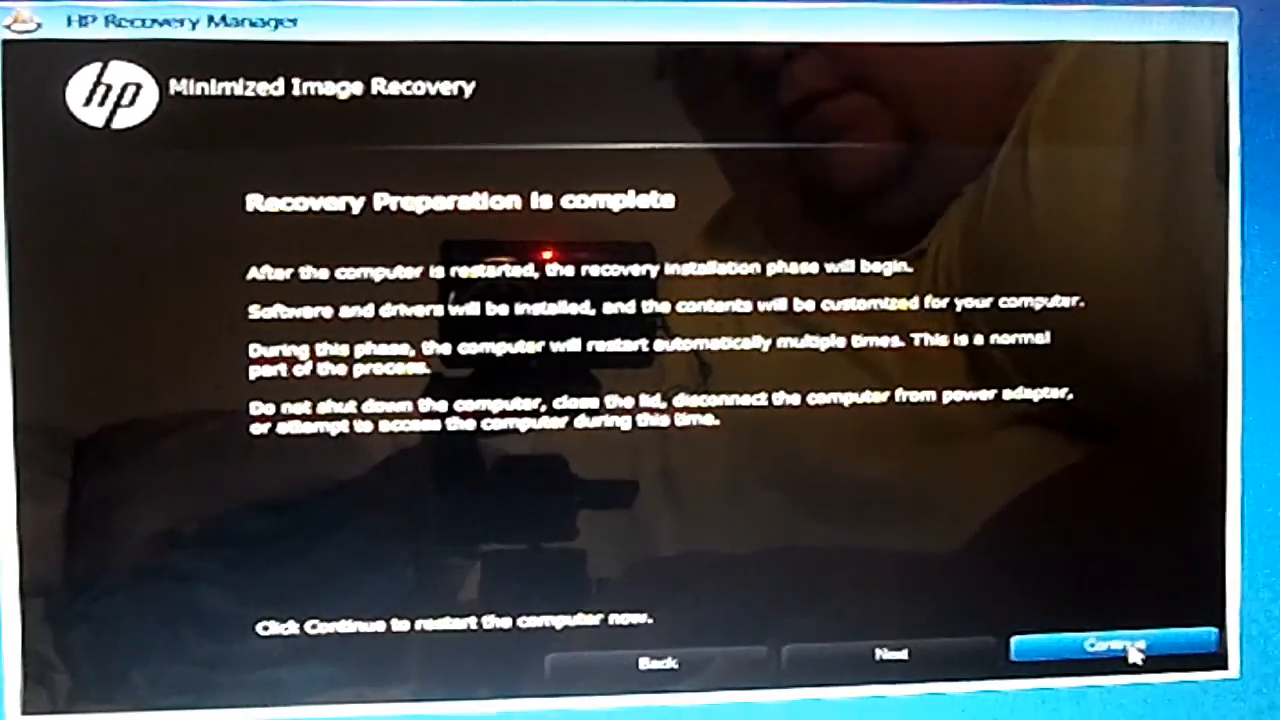
{"action": "left_click", "coordinate": [1130, 650]}
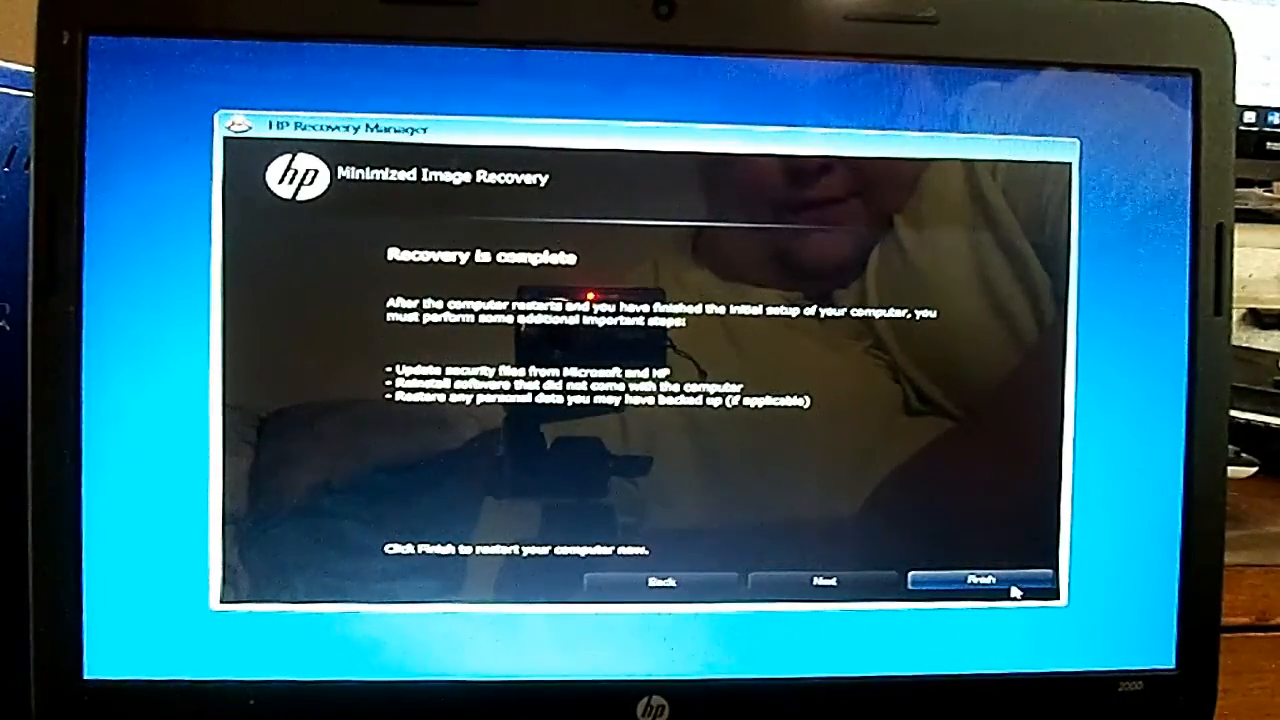
Step: Finish the completed recovery so the computer restarts into Windows 8 setup
{"action": "left_click", "coordinate": [1004, 582]}
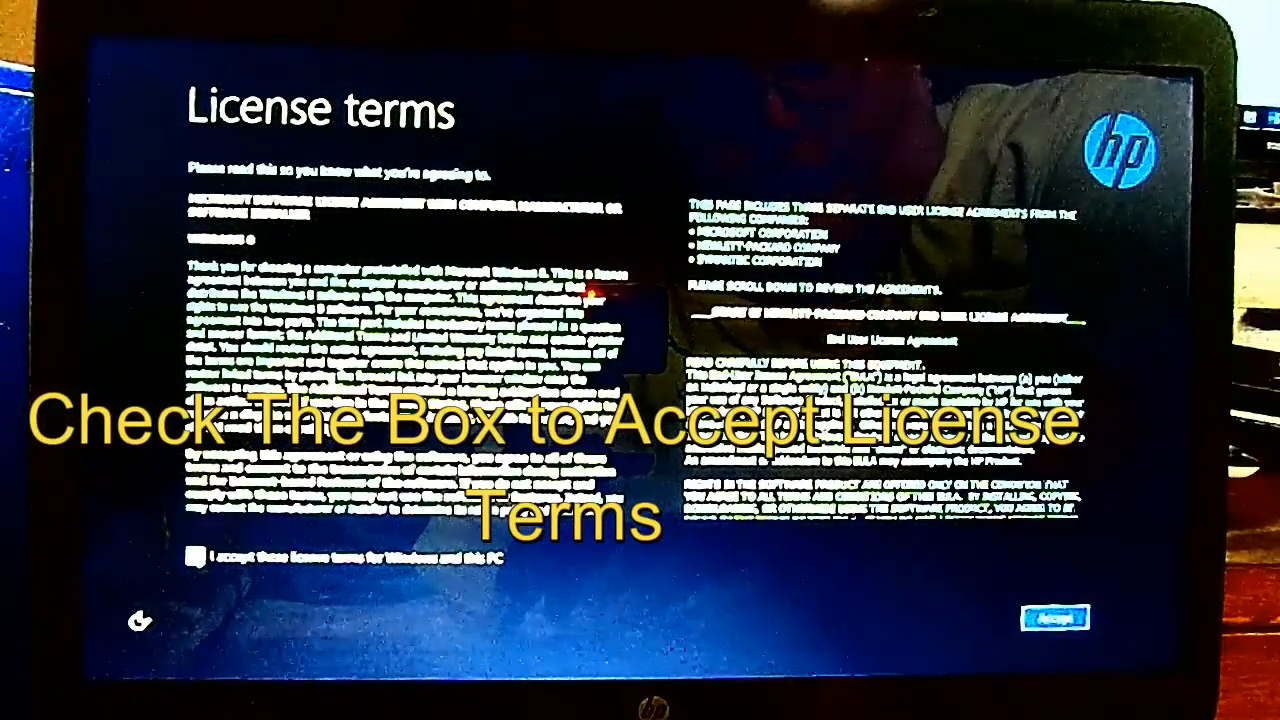
Step: Tick 'I accept these license terms for Windows and this PC' and confirm with Accept
{"action": "left_click", "coordinate": [196, 556]}
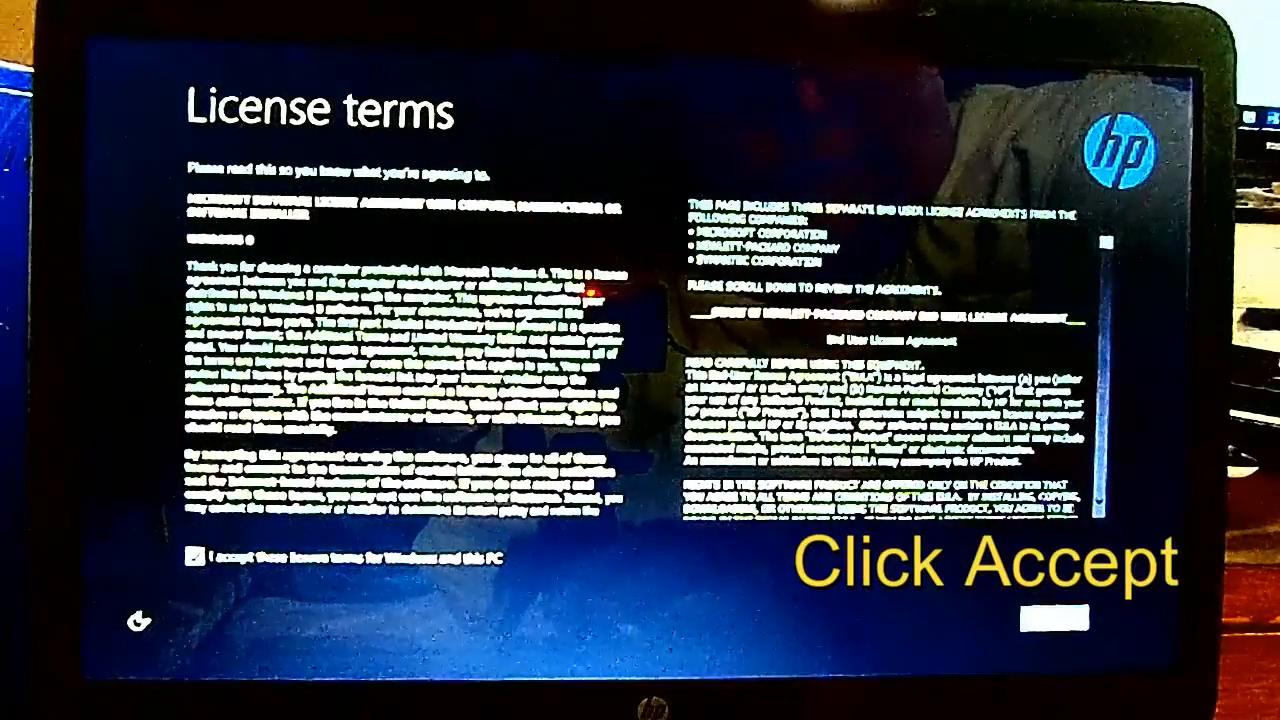
{"action": "left_click", "coordinate": [1052, 618]}
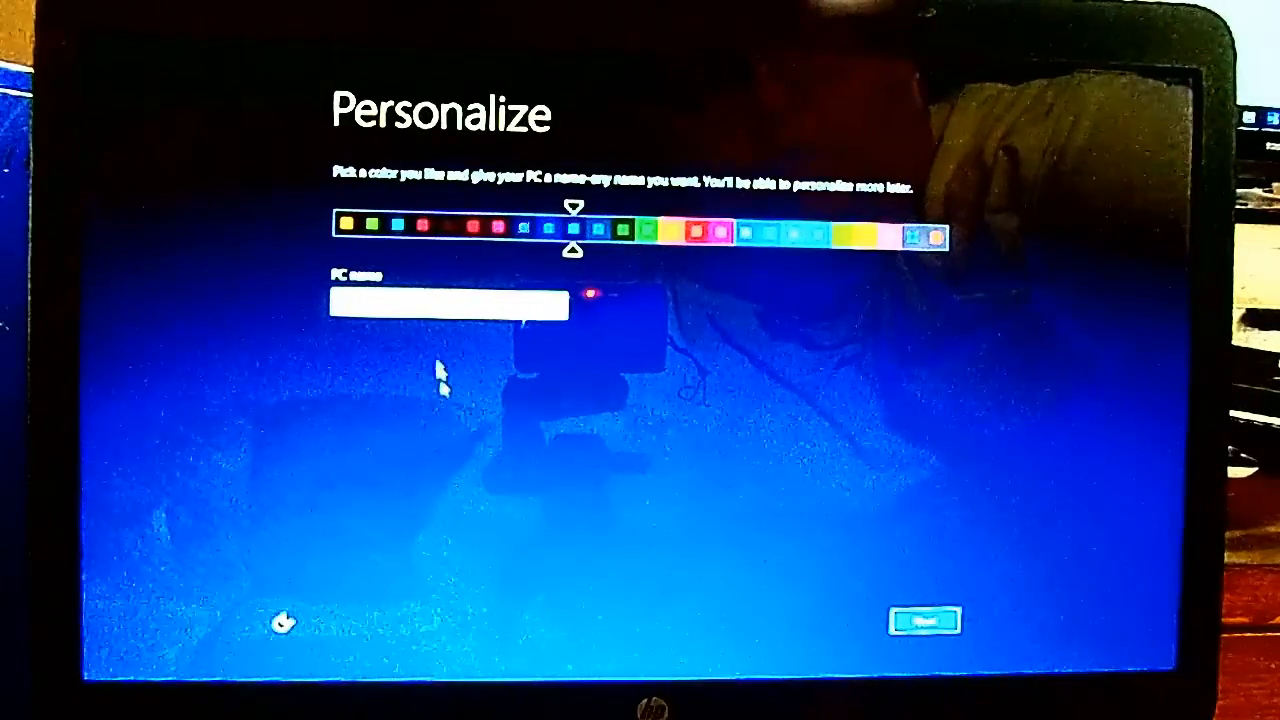
{"action": "mouse_move", "coordinate": [510, 330]}
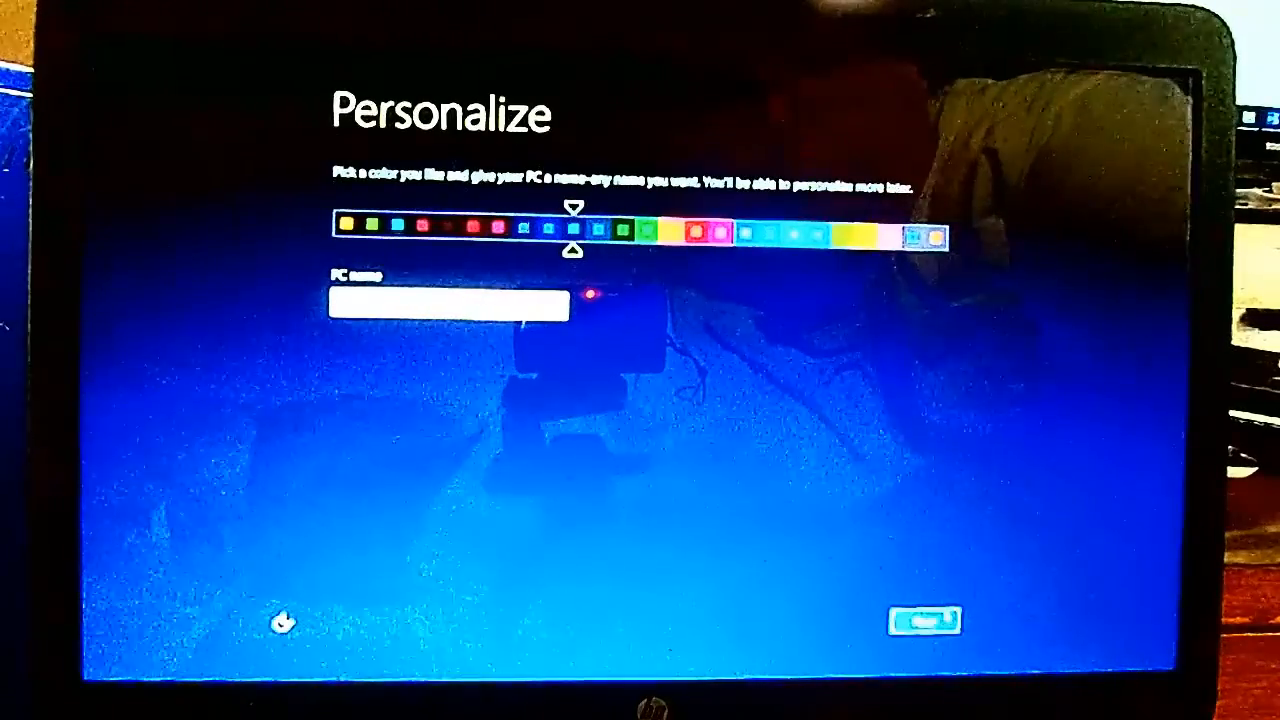
Step: Continue past the Personalize page to the Wireless network list
{"action": "left_click", "coordinate": [924, 620]}
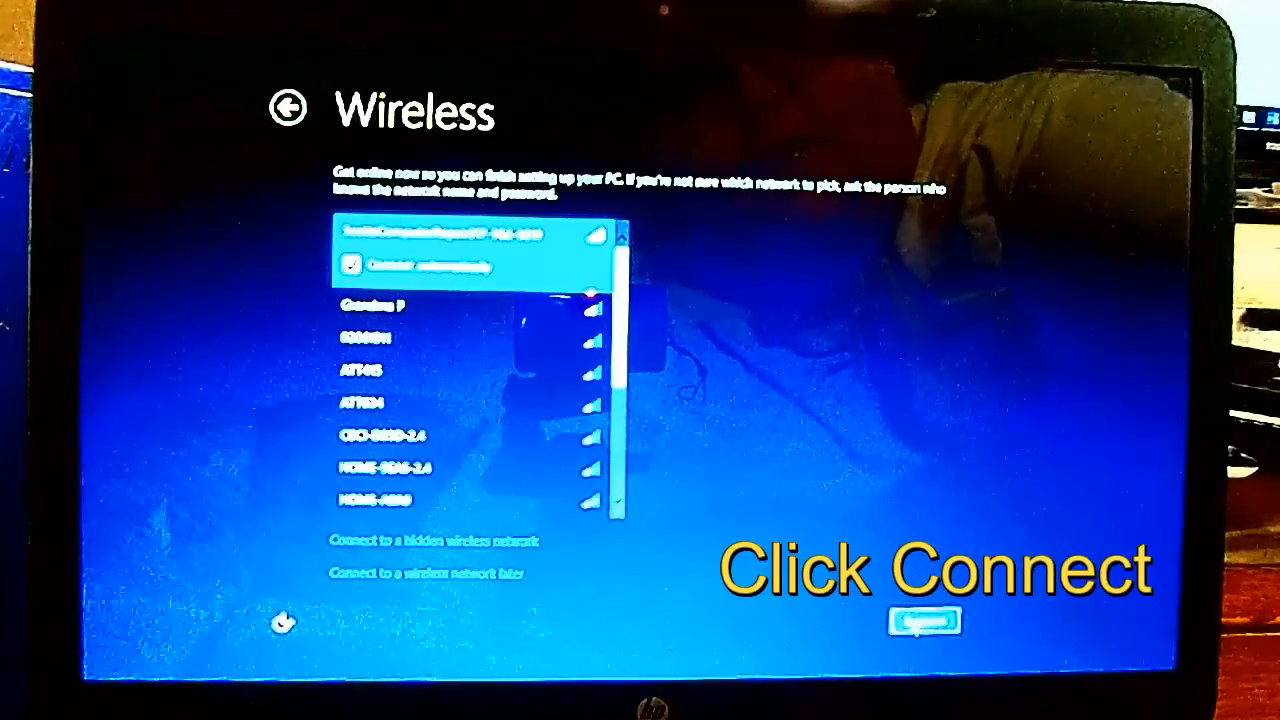
Step: Connect to the selected wireless network and submit its password
{"action": "left_click", "coordinate": [924, 620]}
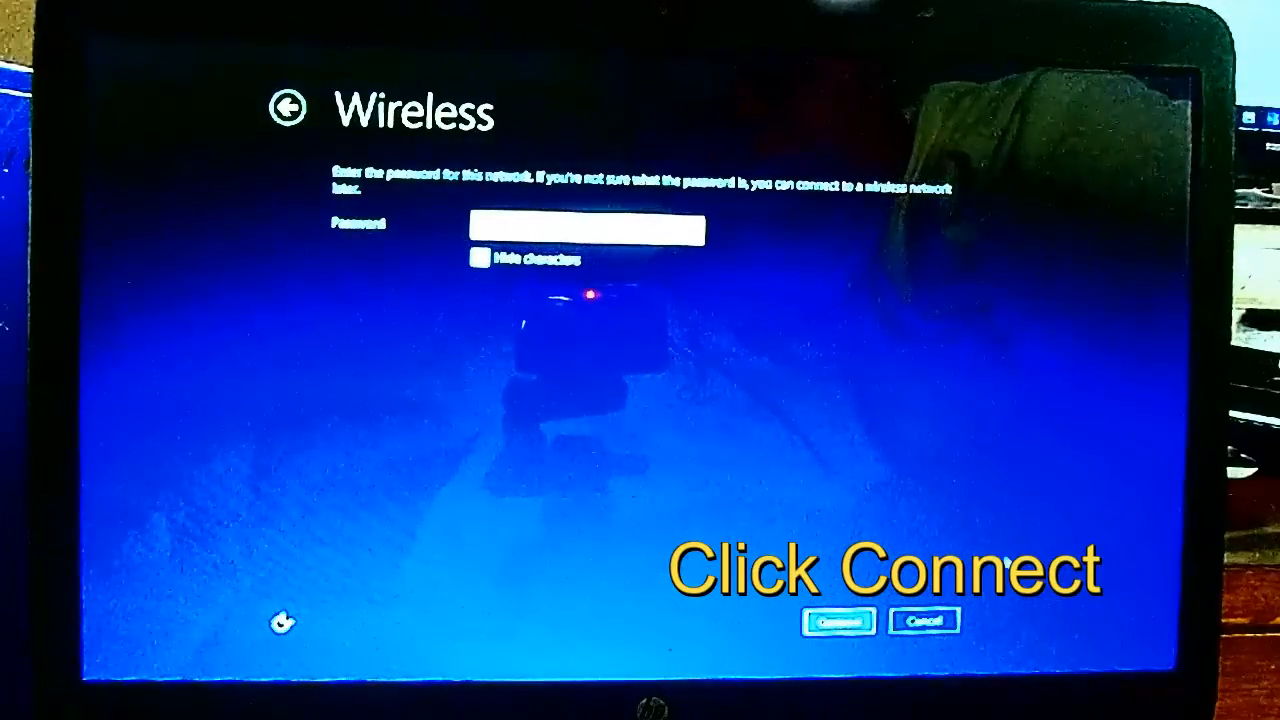
{"action": "left_click", "coordinate": [838, 620]}
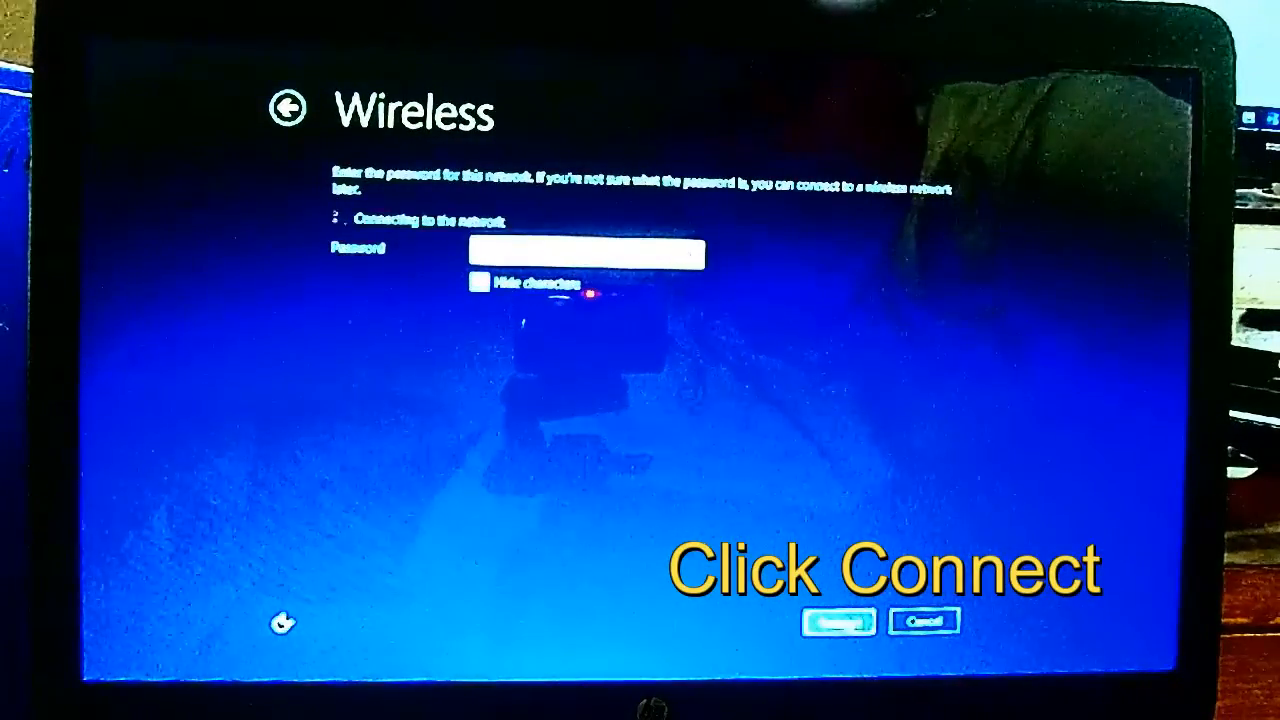
{"action": "left_click", "coordinate": [838, 620]}
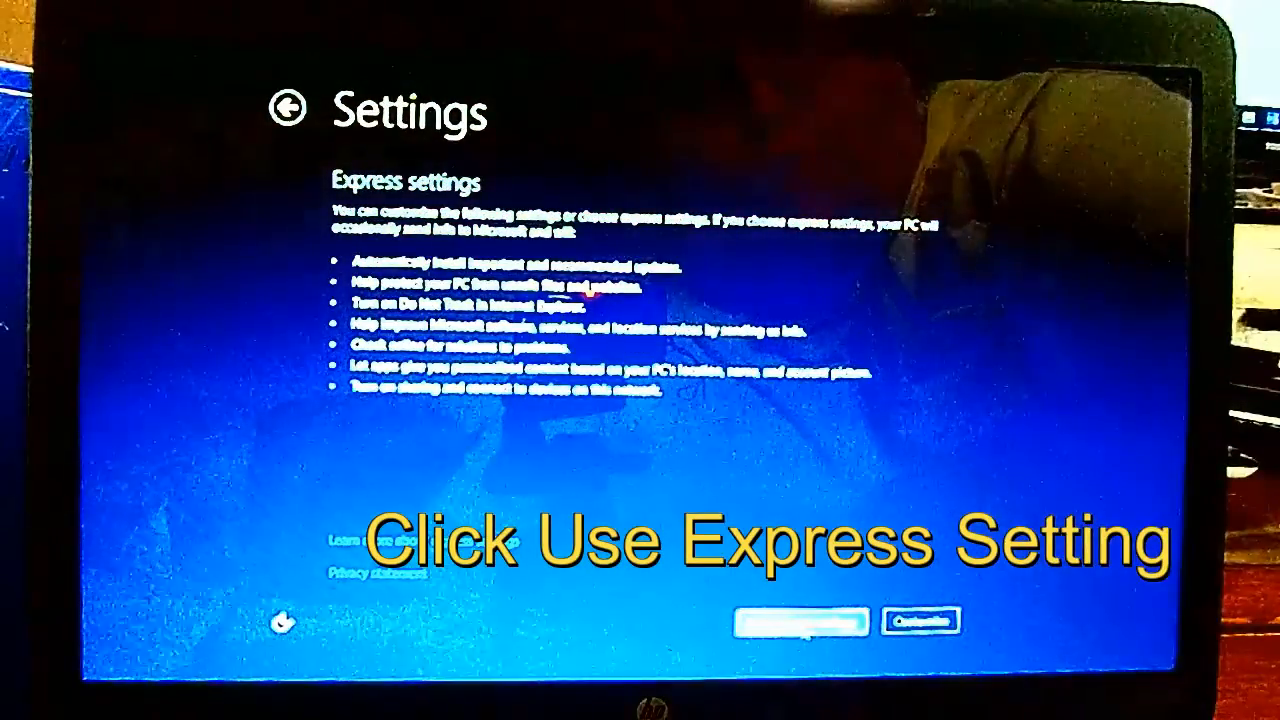
Step: Accept 'Use express settings' to reach the Sign in to your PC screen
{"action": "left_click", "coordinate": [800, 620]}
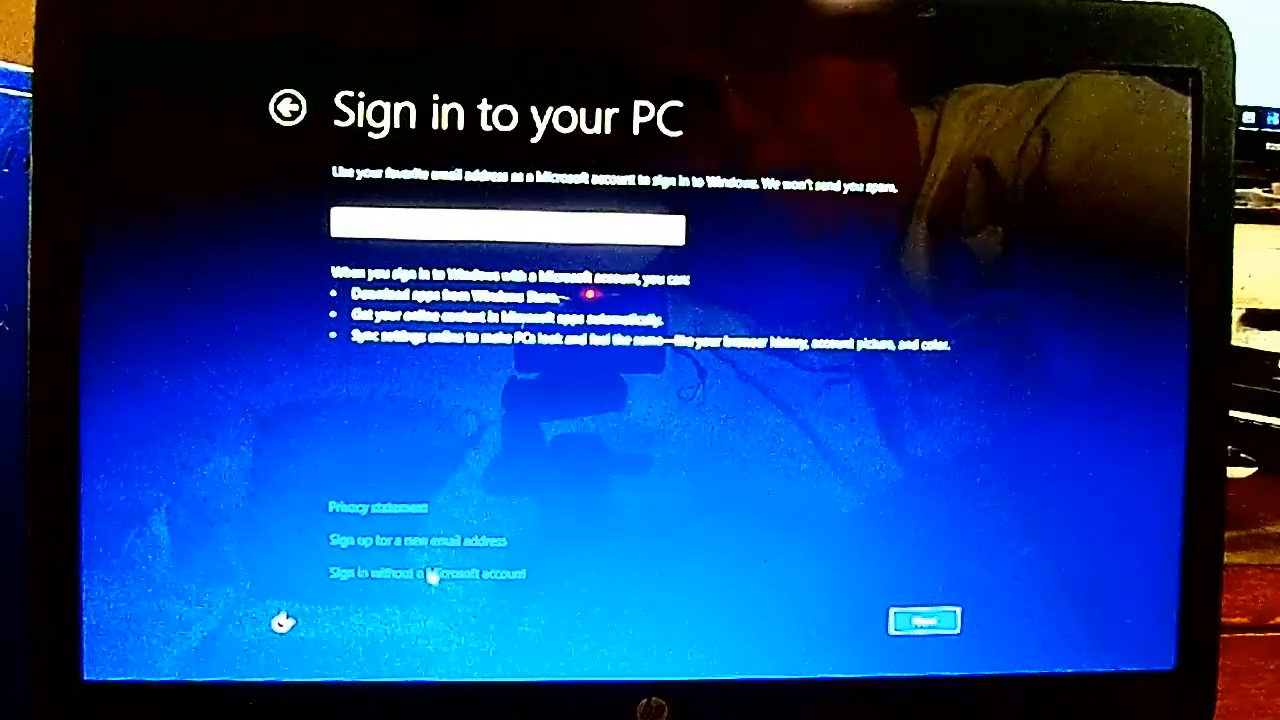
Step: Choose 'Sign in without a Microsoft account' then Local account to reach the account form
{"action": "left_click", "coordinate": [428, 572]}
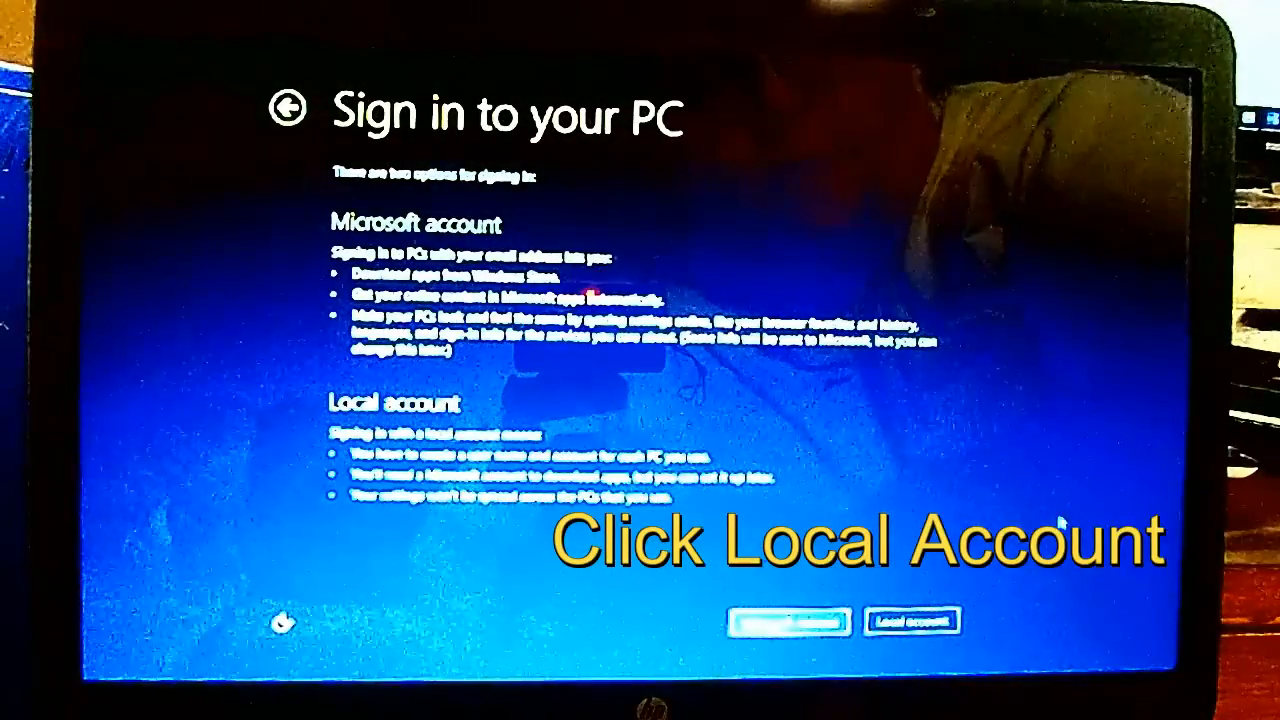
{"action": "mouse_move", "coordinate": [1050, 486]}
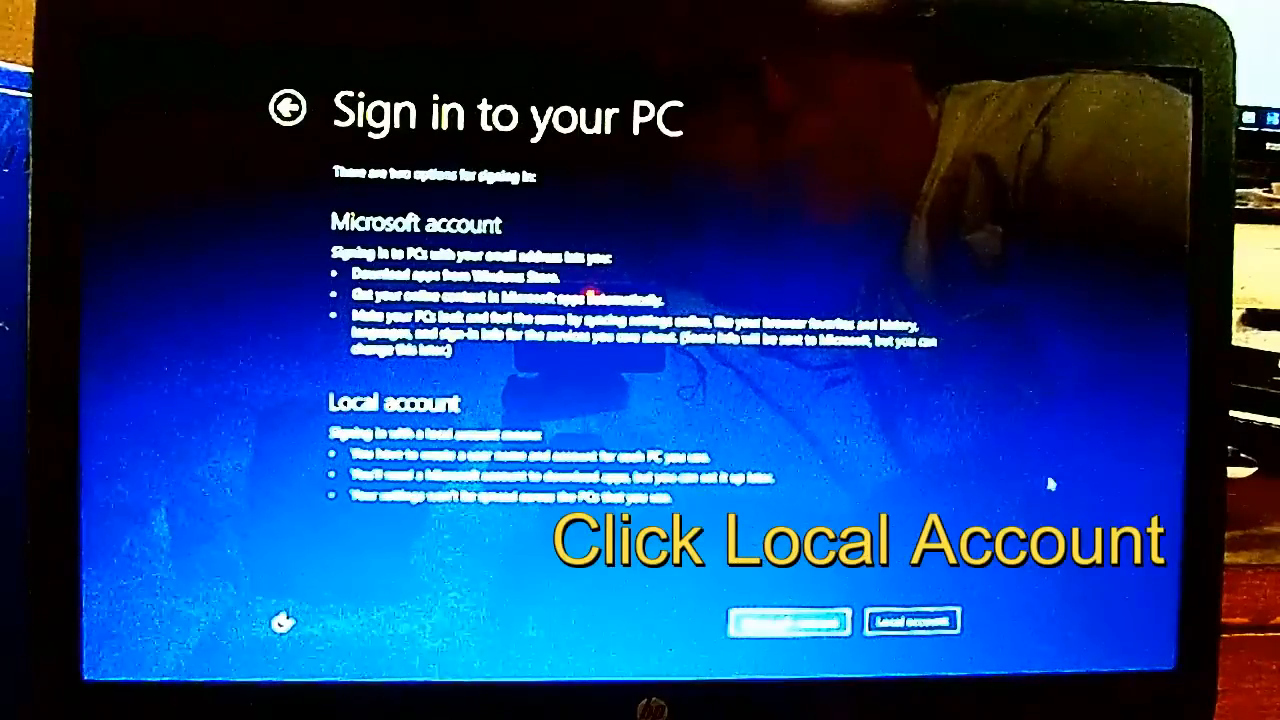
{"action": "left_click", "coordinate": [910, 620]}
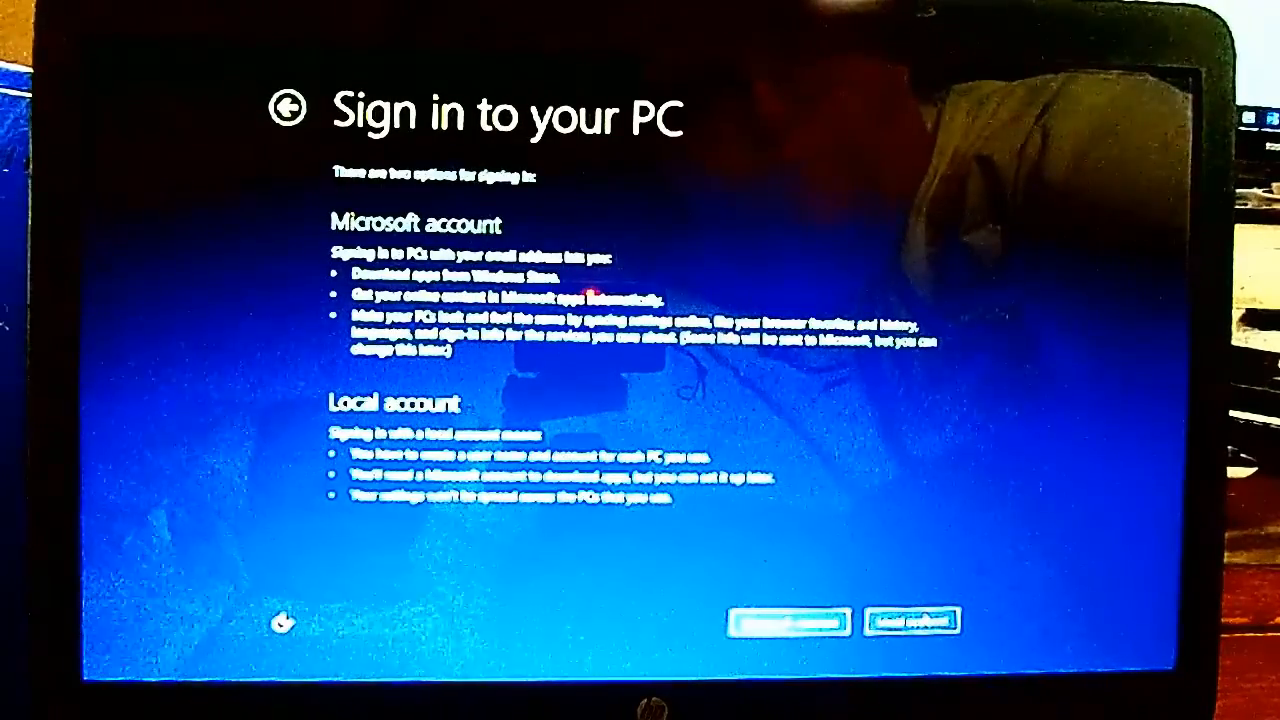
{"action": "left_click", "coordinate": [910, 620]}
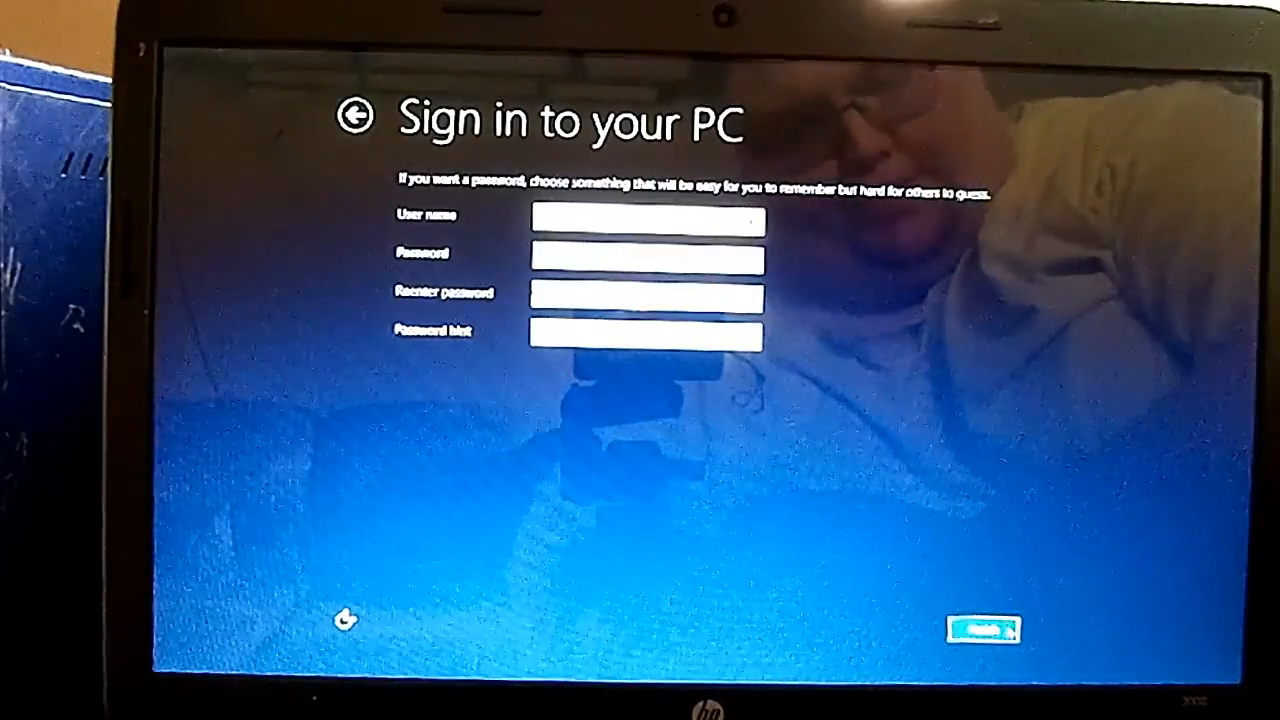
Step: Finish creating the local user account so Windows begins finalizing settings
{"action": "left_click", "coordinate": [984, 628]}
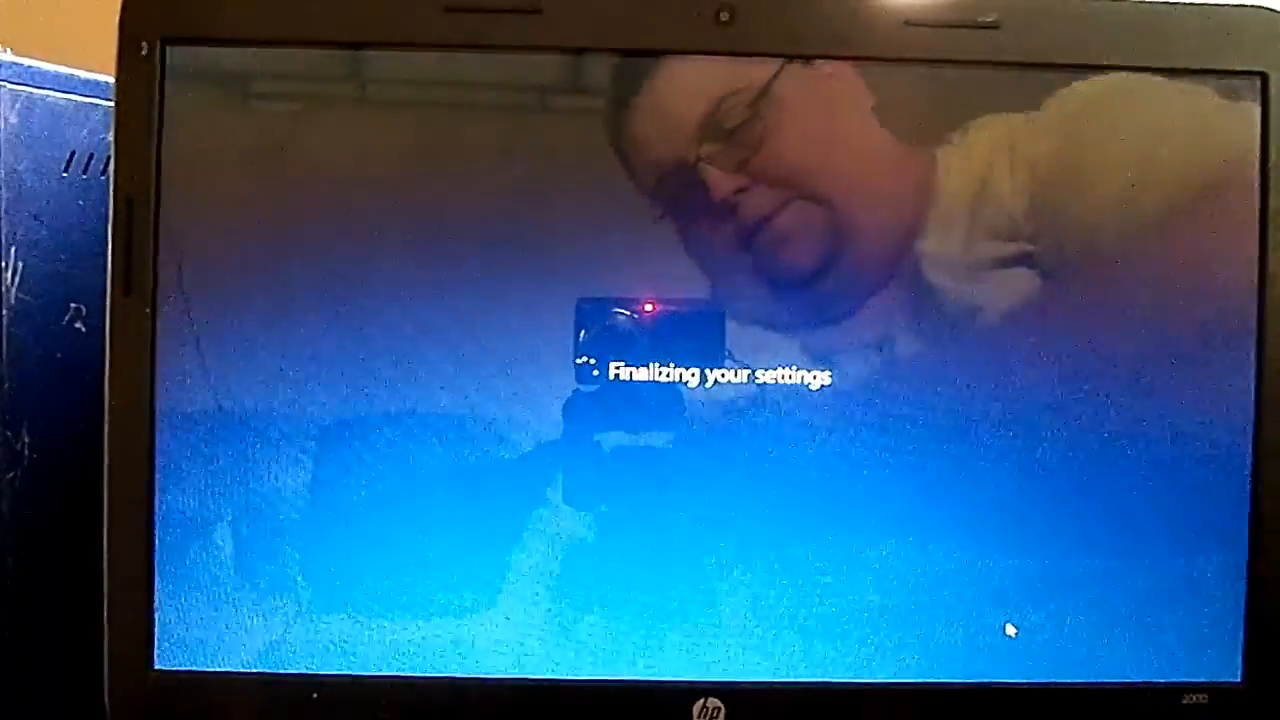